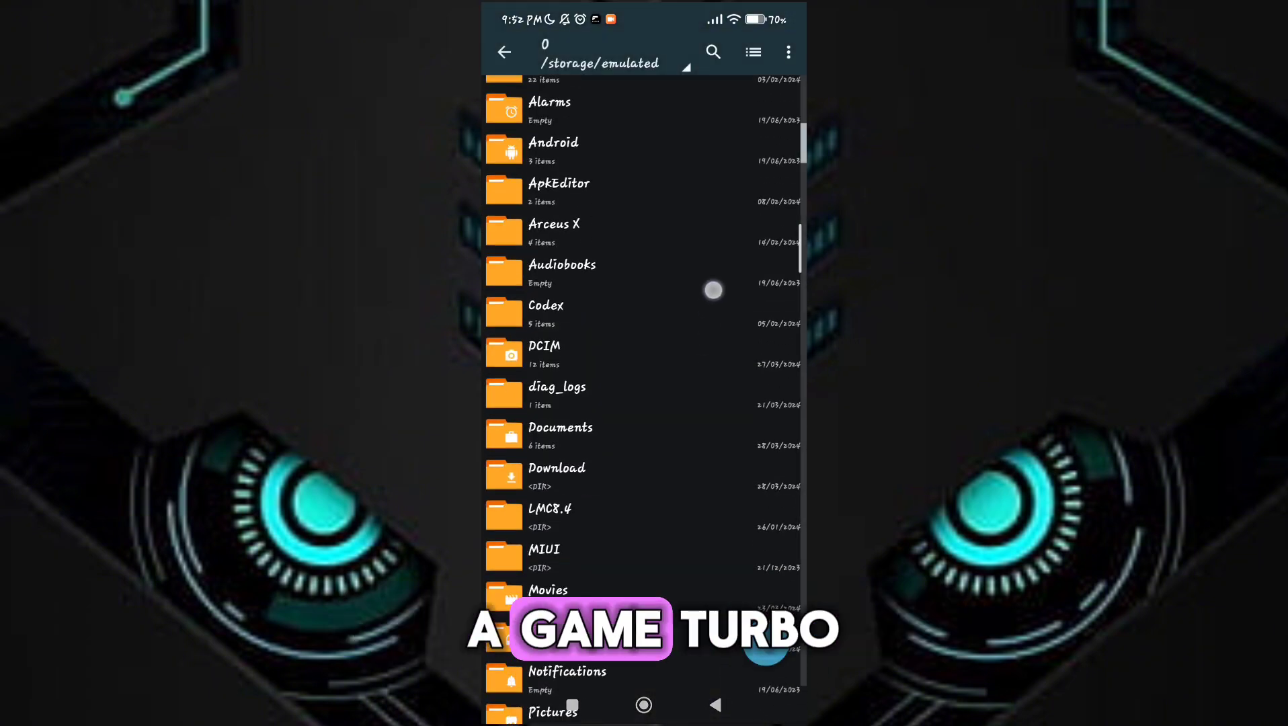
Open the Download folder and scroll down to Snapdragon OverClock.apk.
{"action": "left_click", "coordinate": [556, 477]}
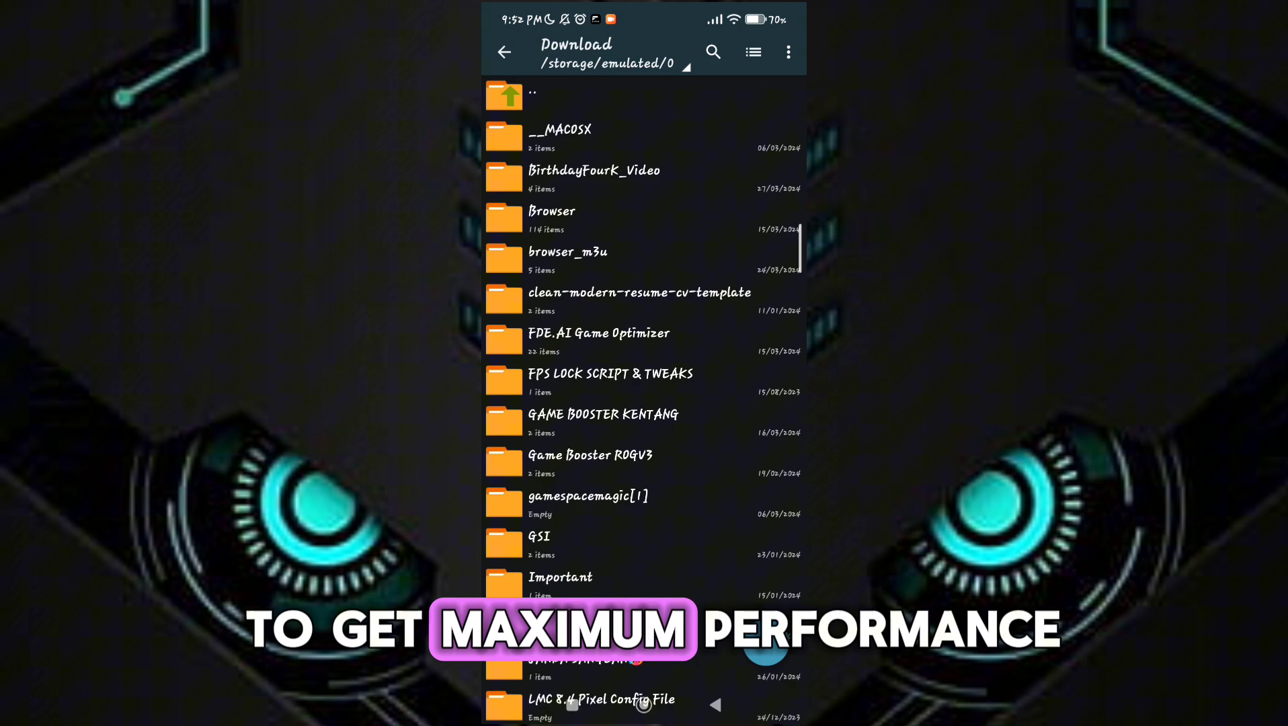
{"action": "scroll", "scroll_direction": "down", "scroll_amount": 3}
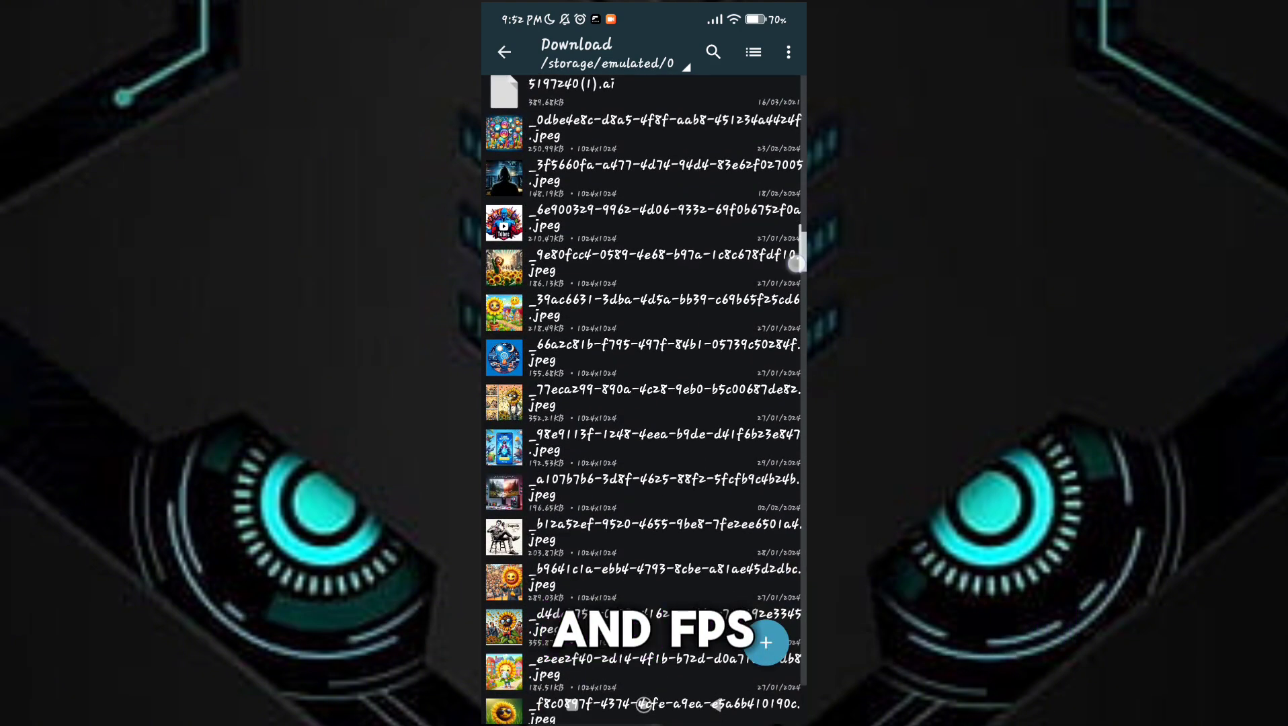
{"action": "scroll", "scroll_direction": "down", "scroll_amount": 3}
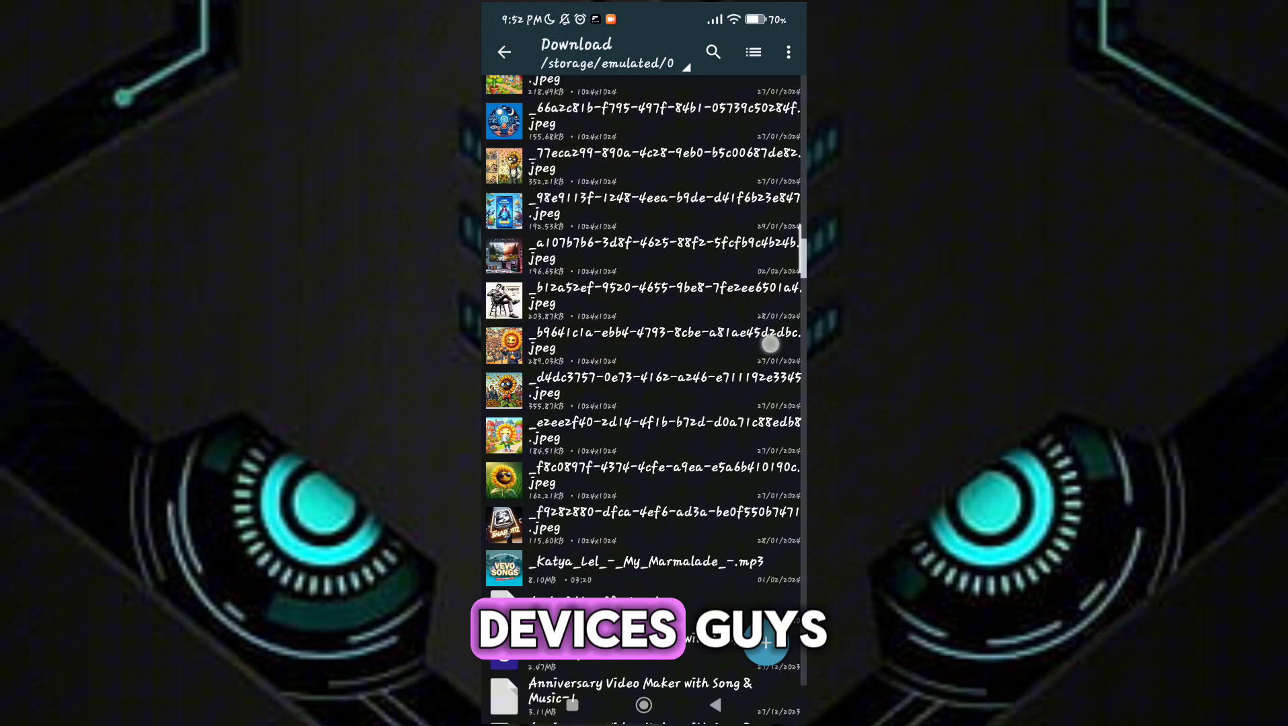
{"action": "scroll", "scroll_direction": "down", "scroll_amount": 3}
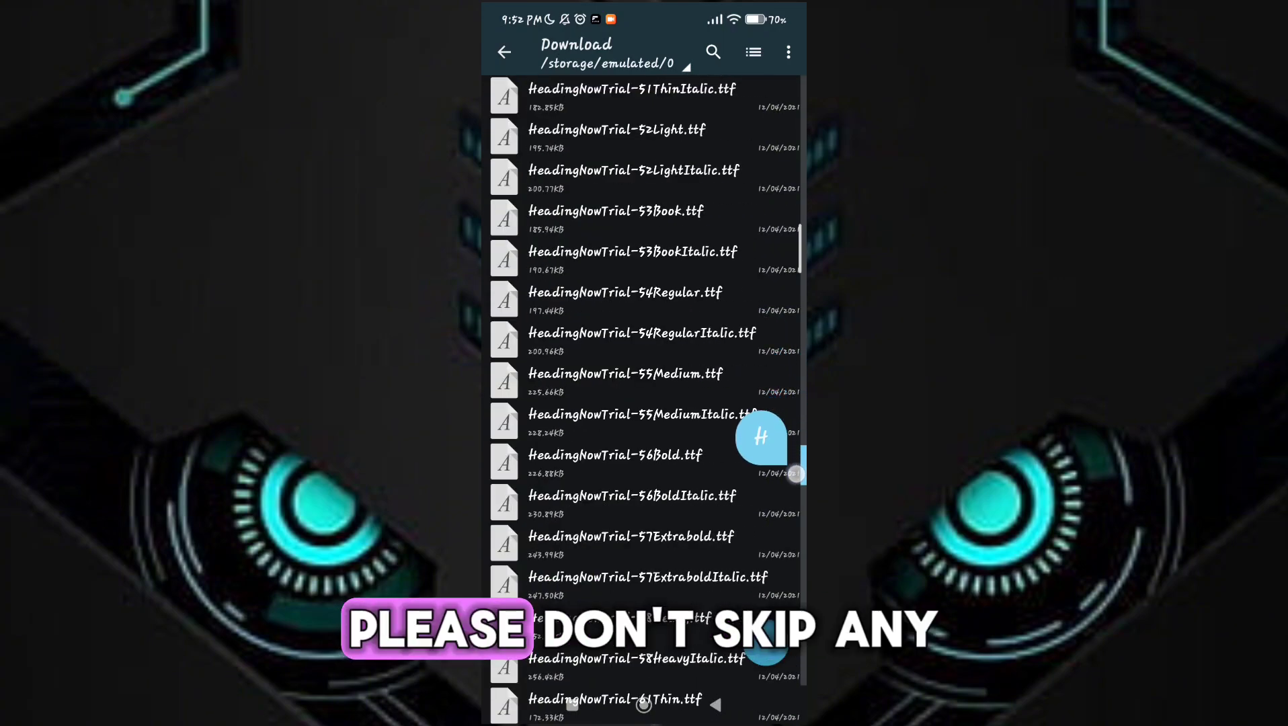
{"action": "scroll", "scroll_direction": "down", "scroll_amount": 3}
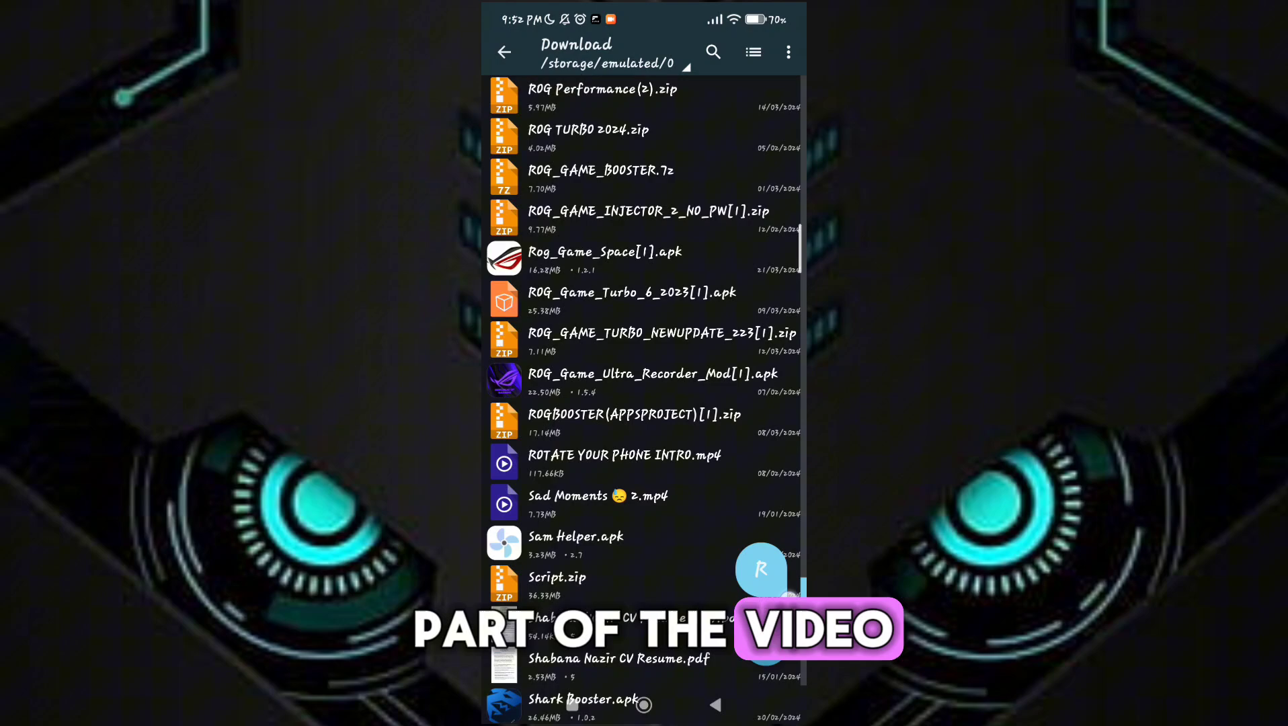
{"action": "scroll", "scroll_direction": "down", "scroll_amount": 3}
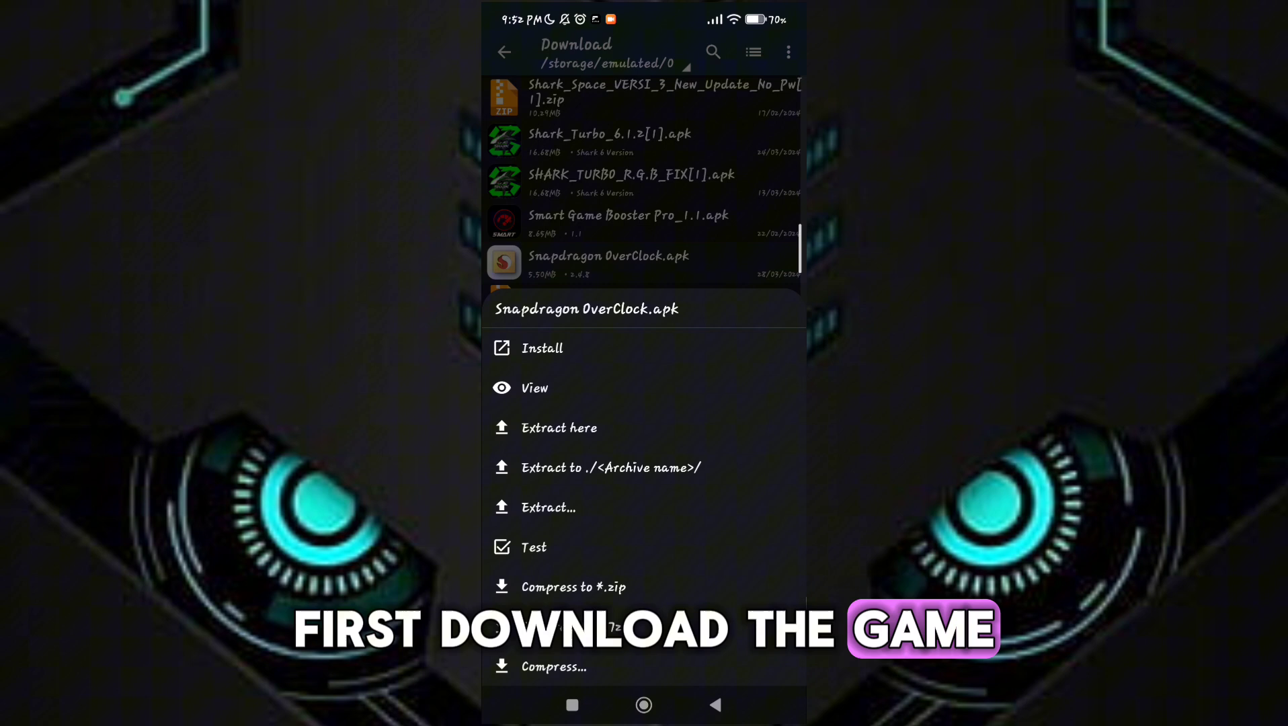
Install the Snapdragon OverClock APK, dismissing the Play Protect warning and the 'App installed' notice.
{"action": "left_click", "coordinate": [541, 348]}
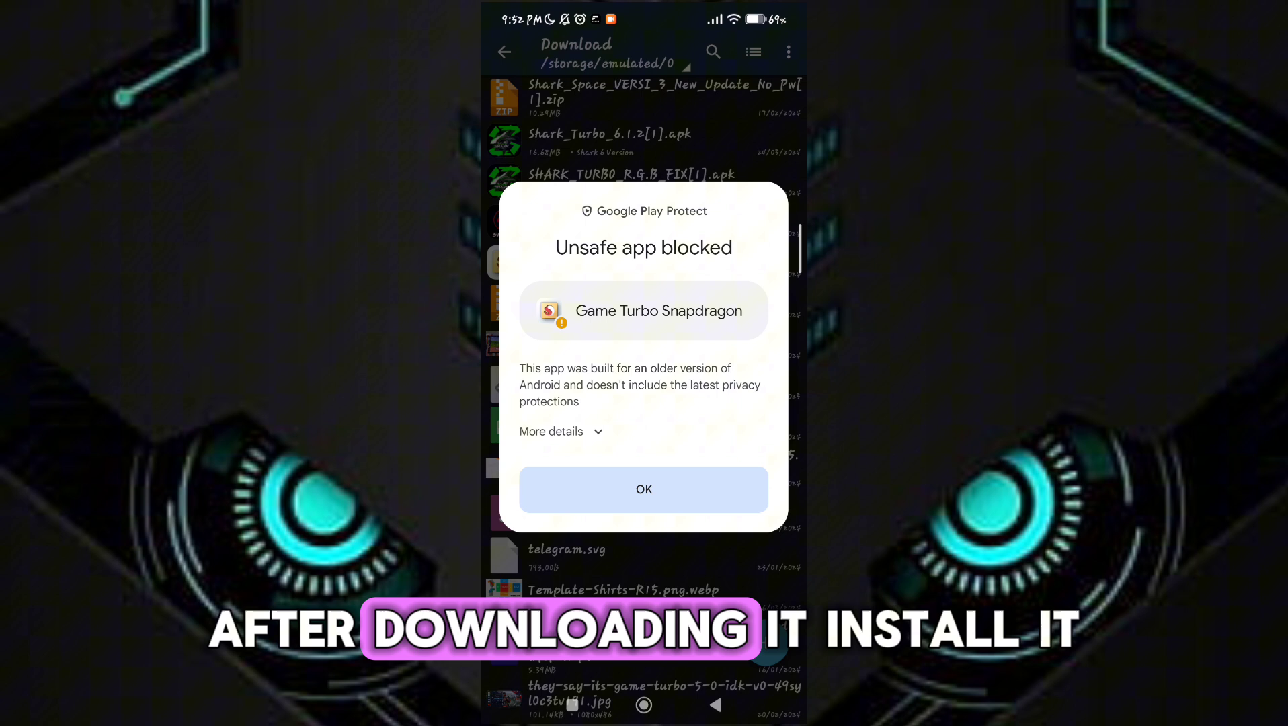
{"action": "left_click", "coordinate": [644, 488]}
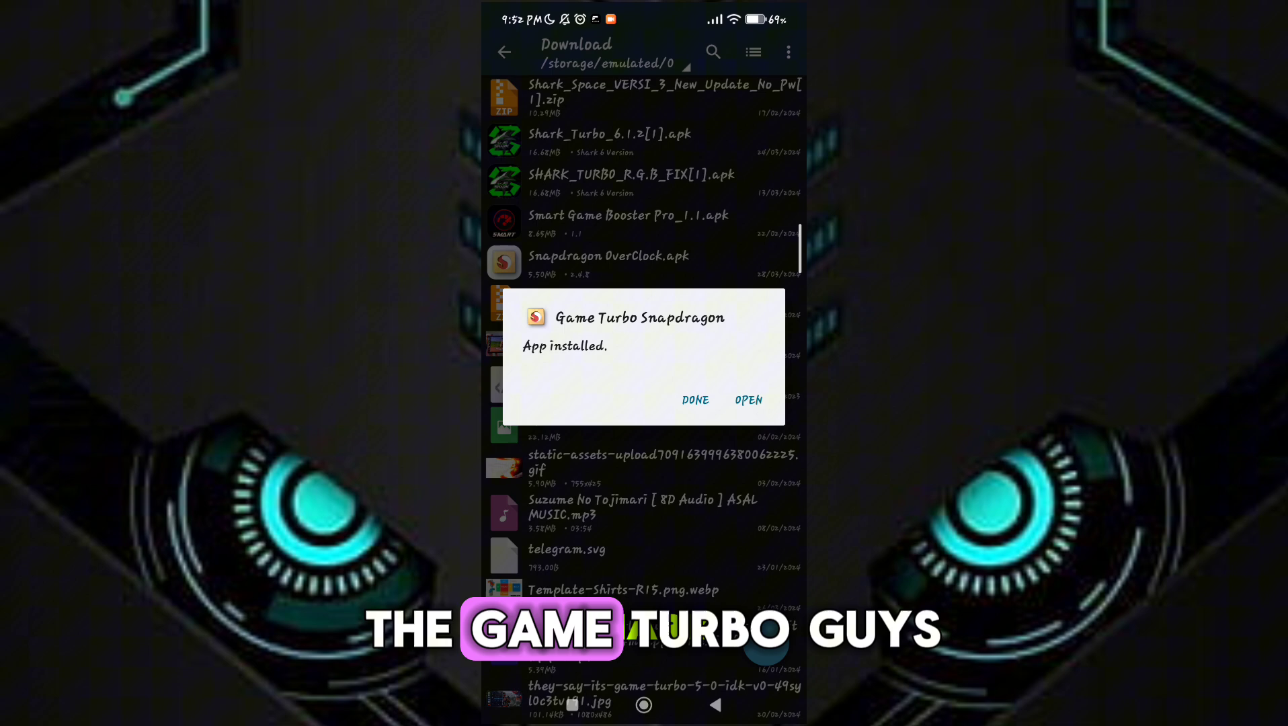
{"action": "left_click", "coordinate": [694, 400]}
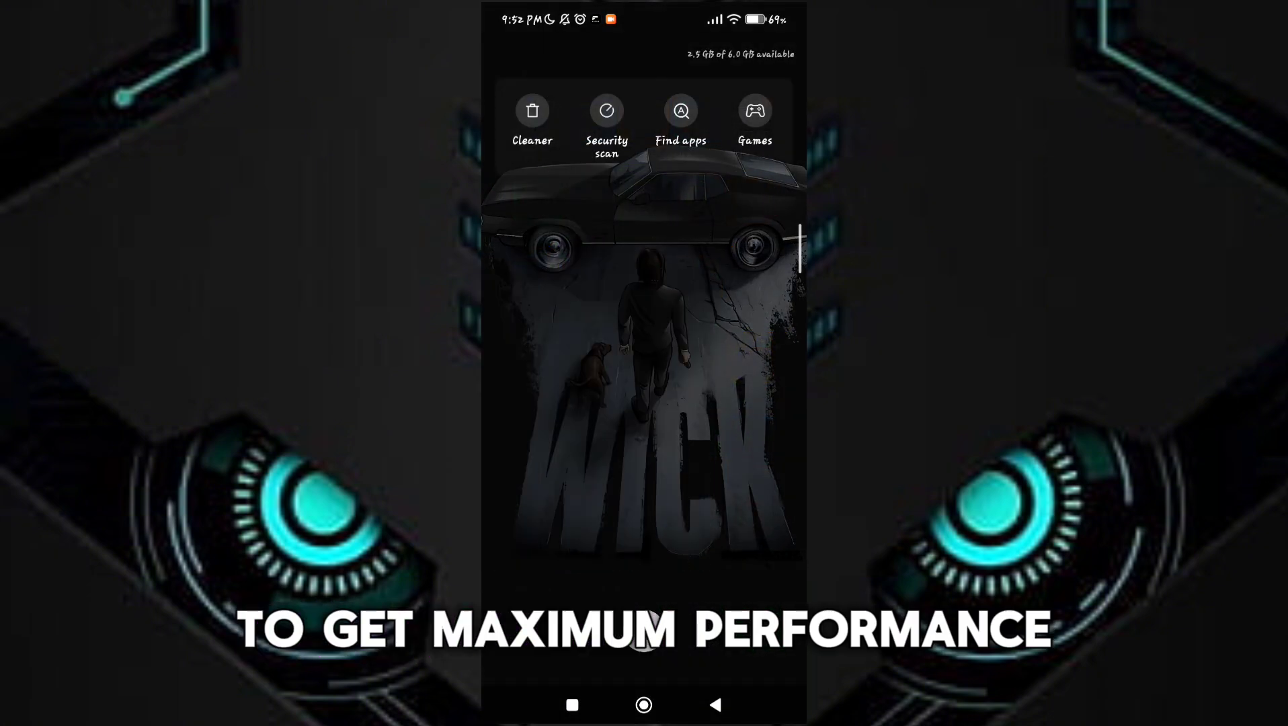
Launch Game Turbo Snapdragon, switch on Gamer mode, and tap Boost Now.
{"action": "left_click", "coordinate": [532, 111]}
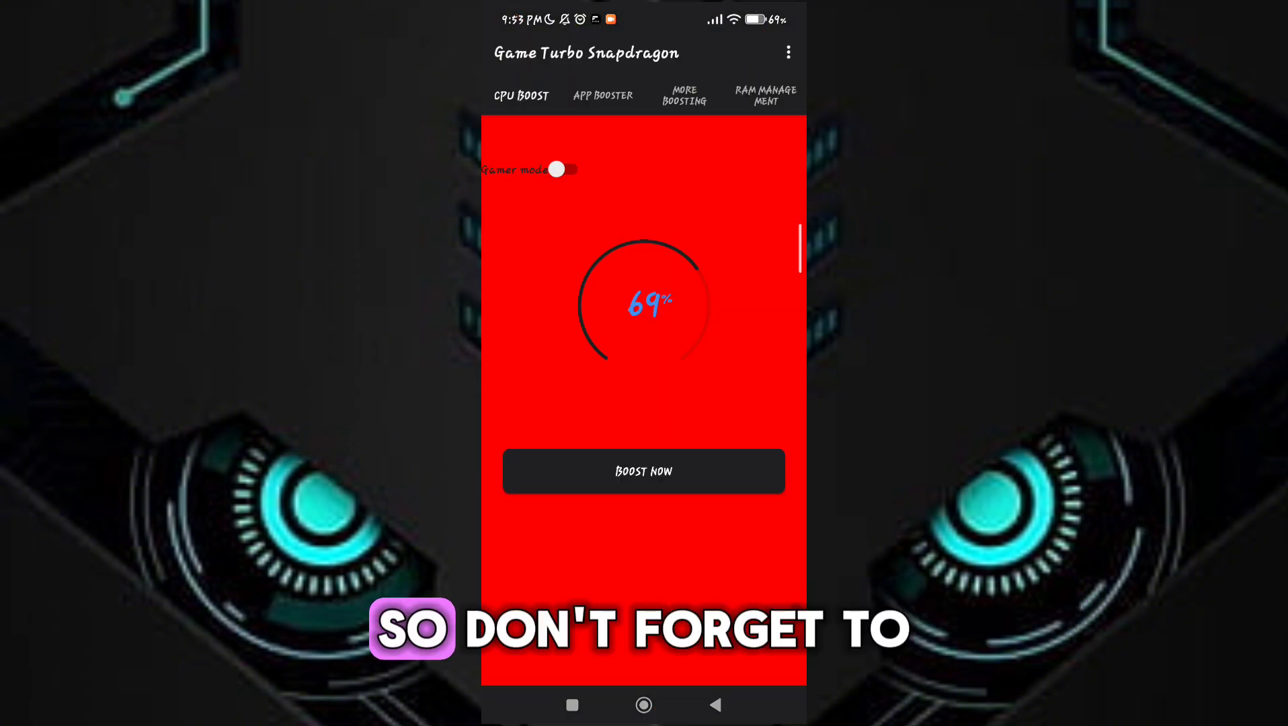
{"action": "left_click", "coordinate": [568, 170]}
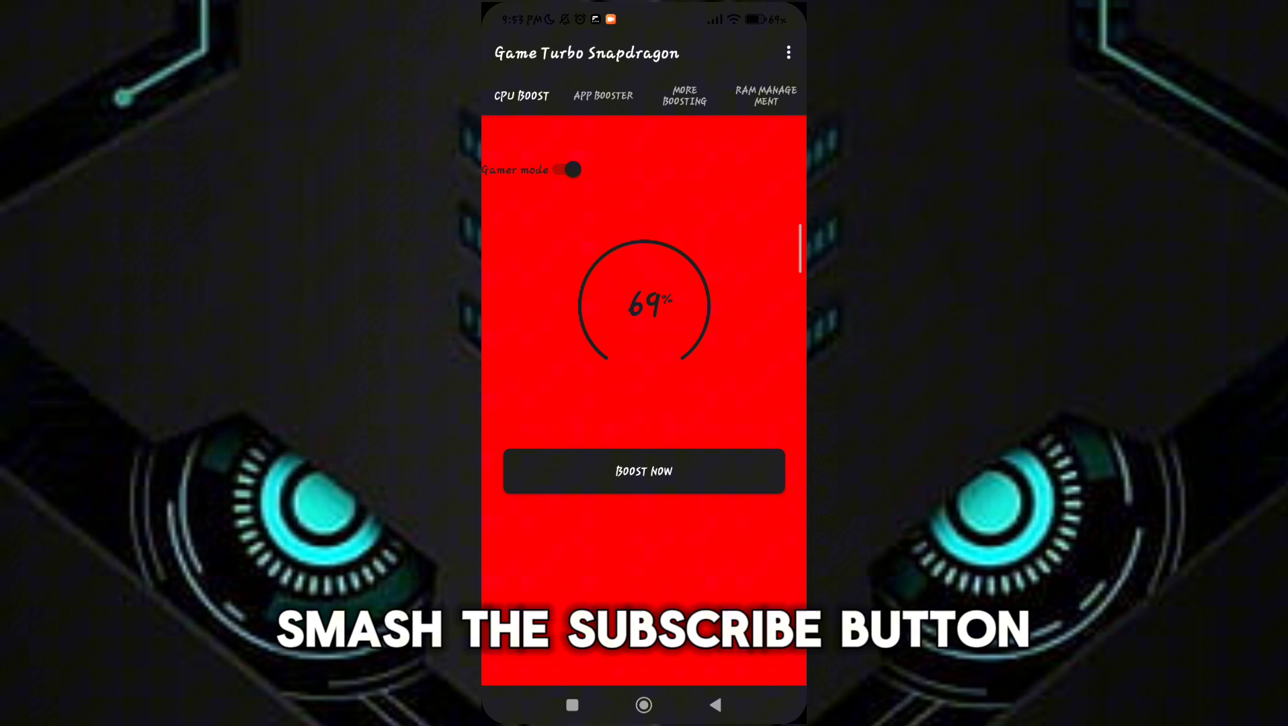
{"action": "left_click", "coordinate": [644, 470]}
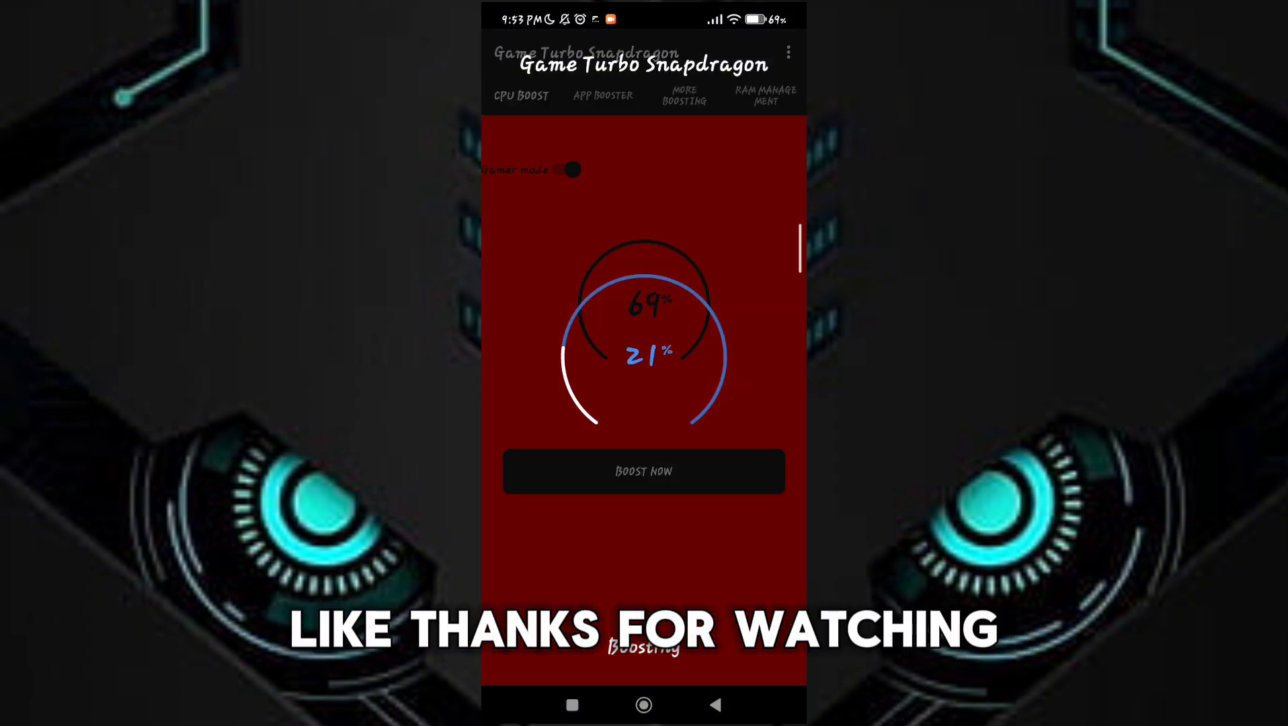